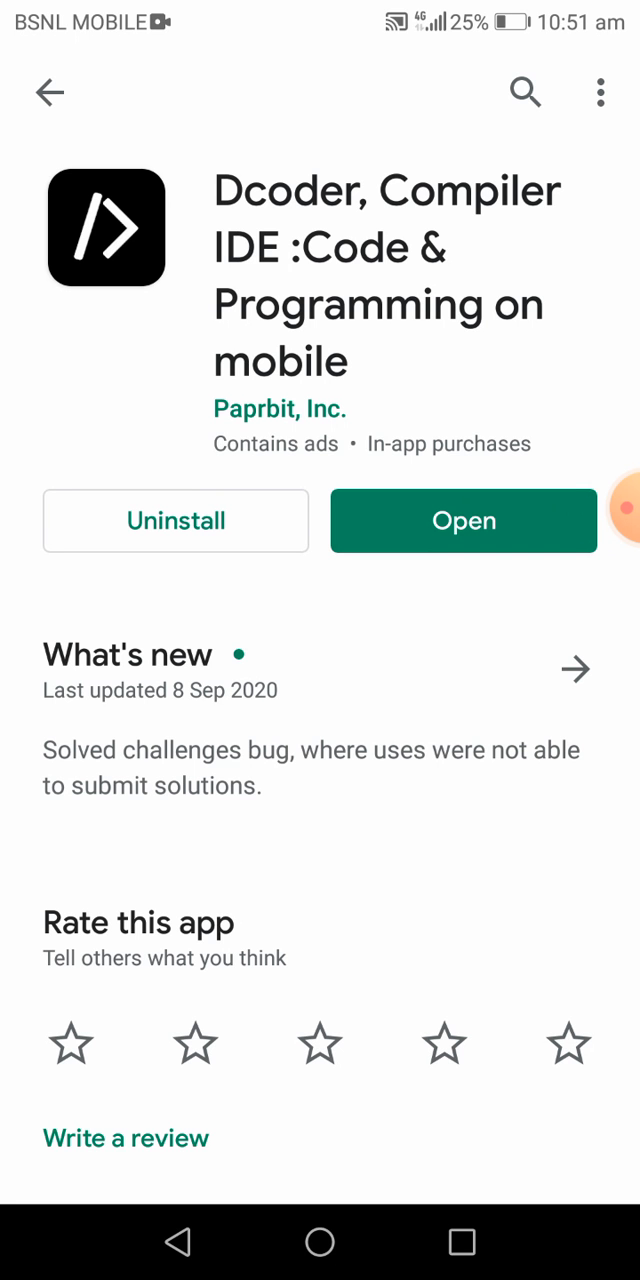
Step: Launch the installed Dcoder app from its Play Store listing
click(464, 520)
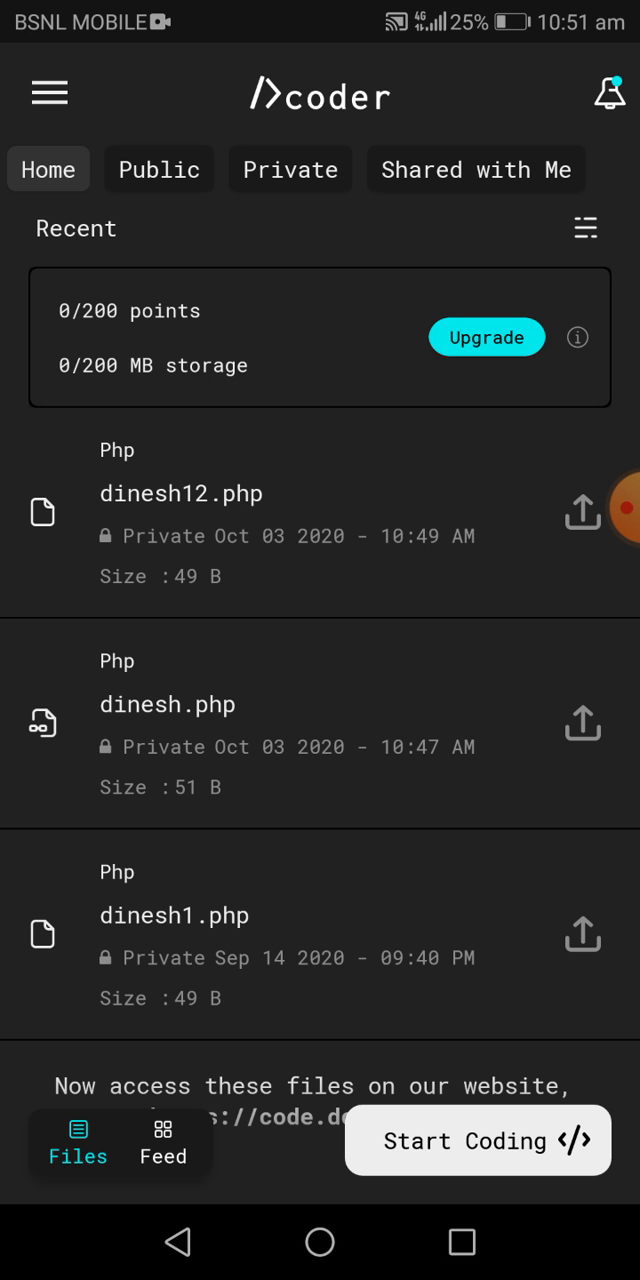
Step: Start a new single-file quick-code program with PHP as the language
click(478, 1140)
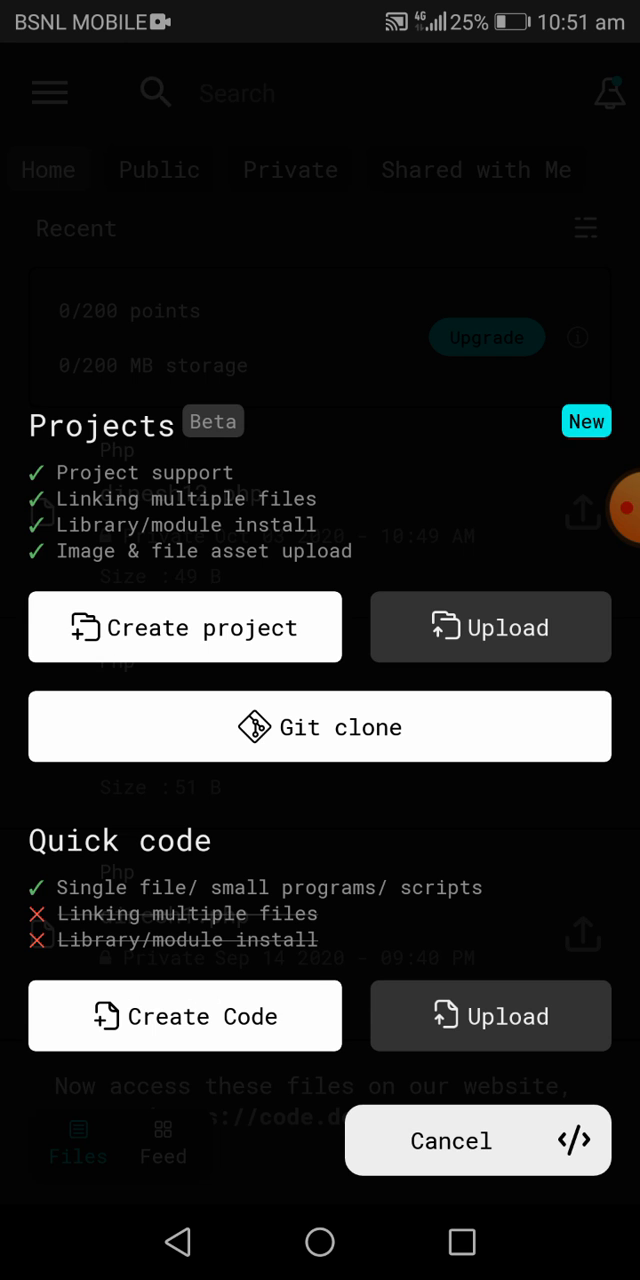
click(184, 1016)
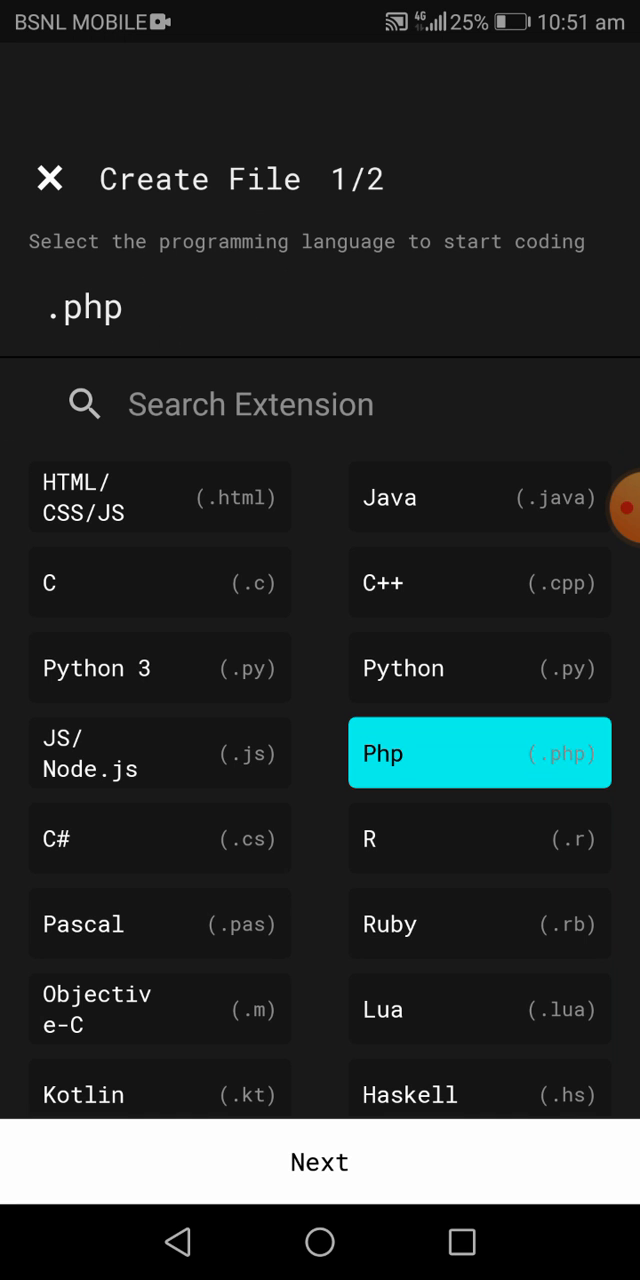
Step: Name the new PHP file program1 and create it with template code
click(320, 1160)
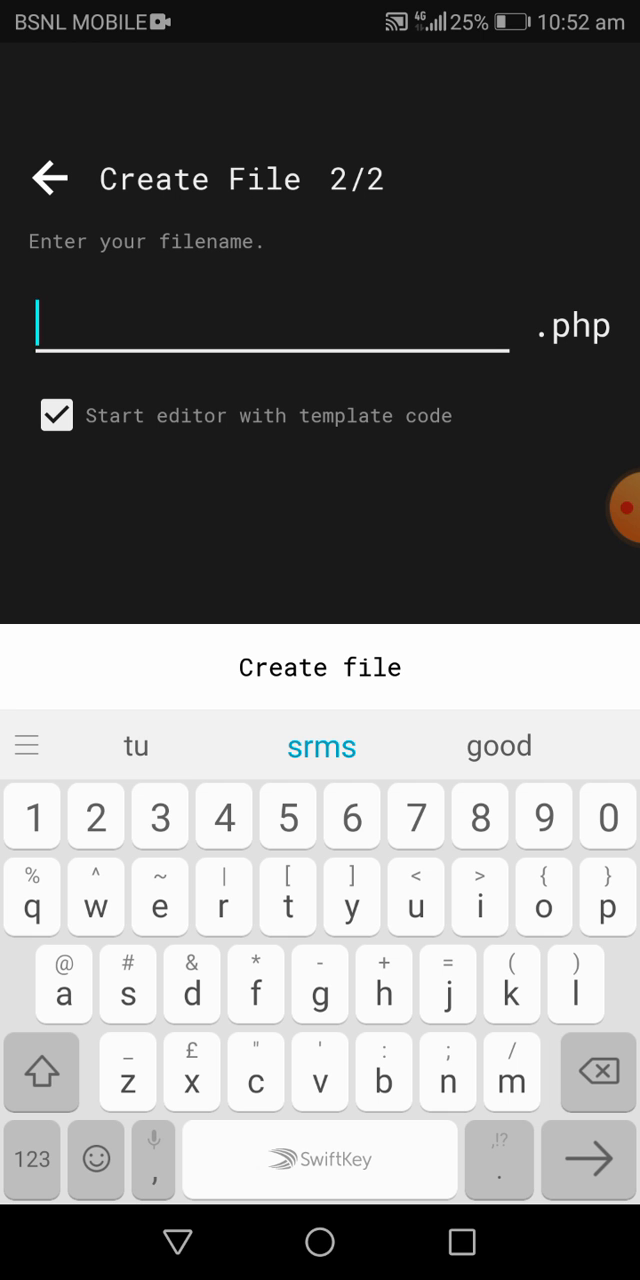
text(p)
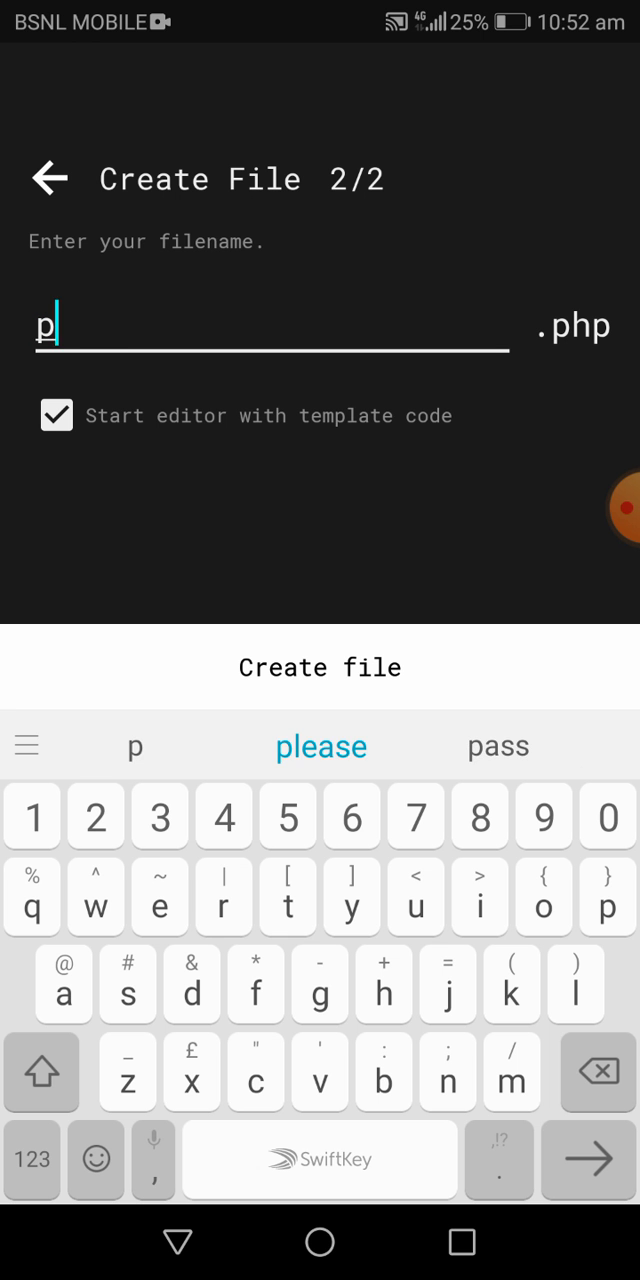
text(rogram1)
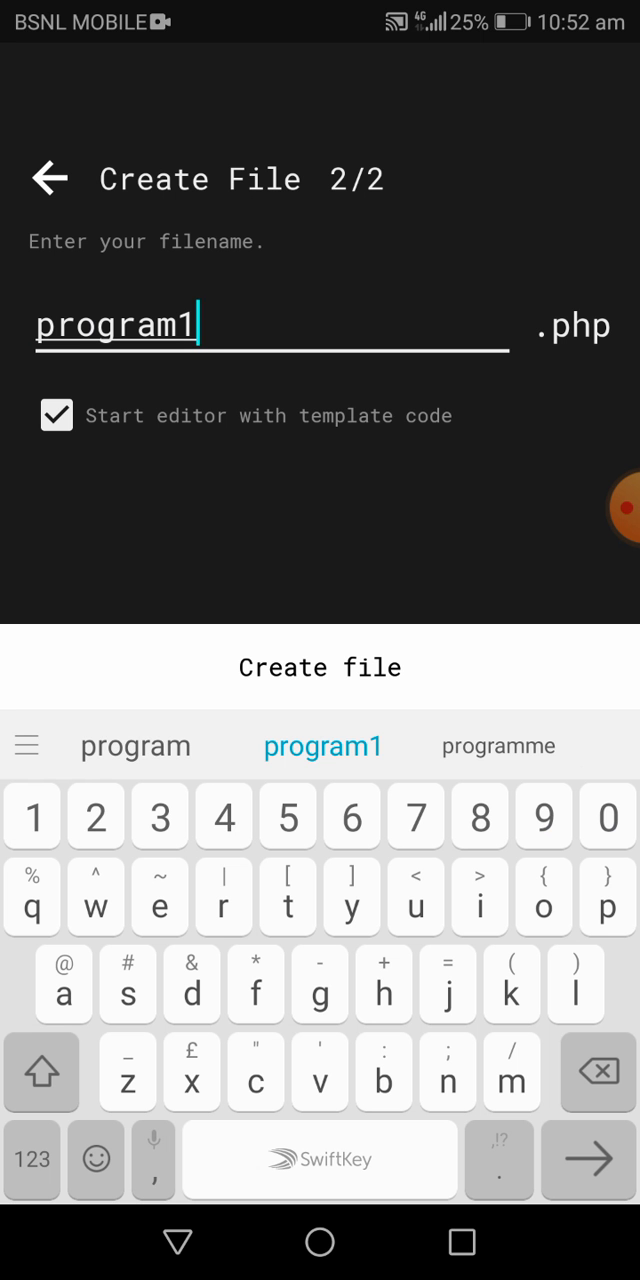
click(320, 668)
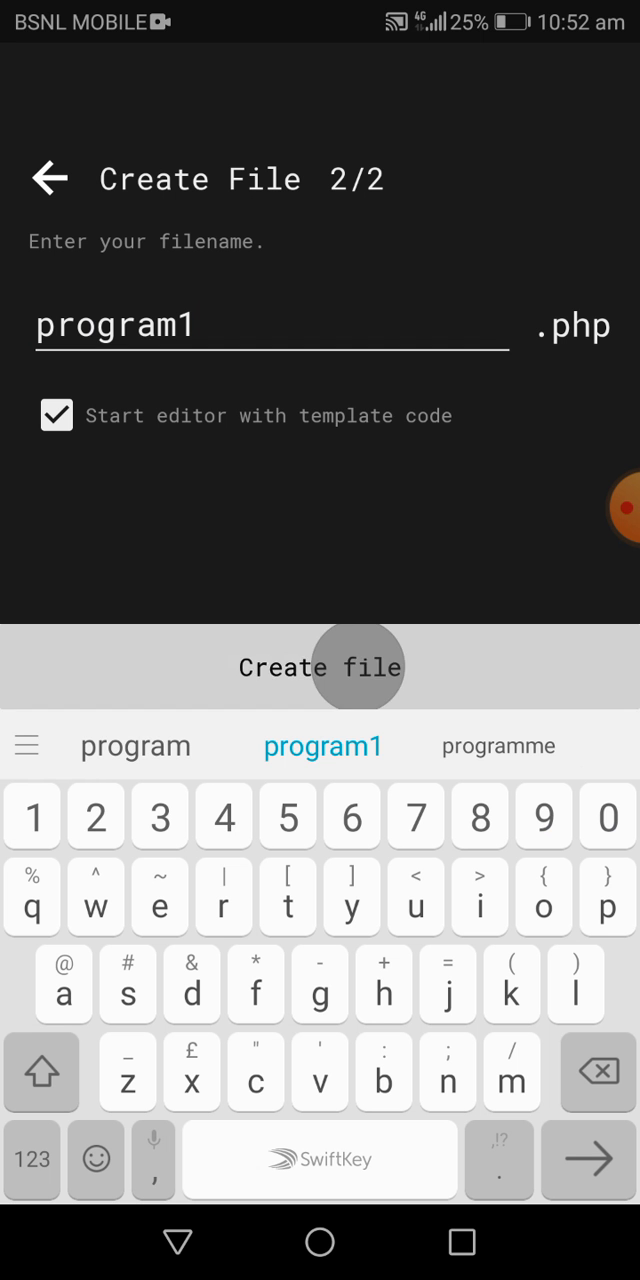
click(320, 668)
text(//ph)
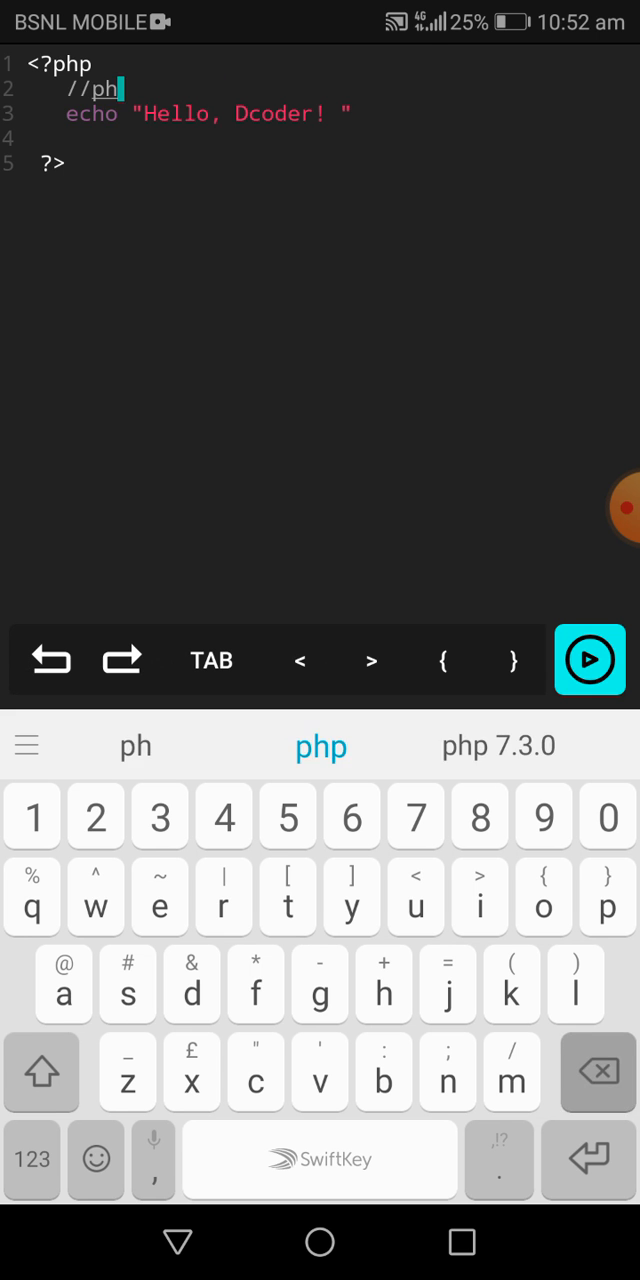
Step: Delete the //php comment and change the echo message to "welcome to php"
click(596, 1072)
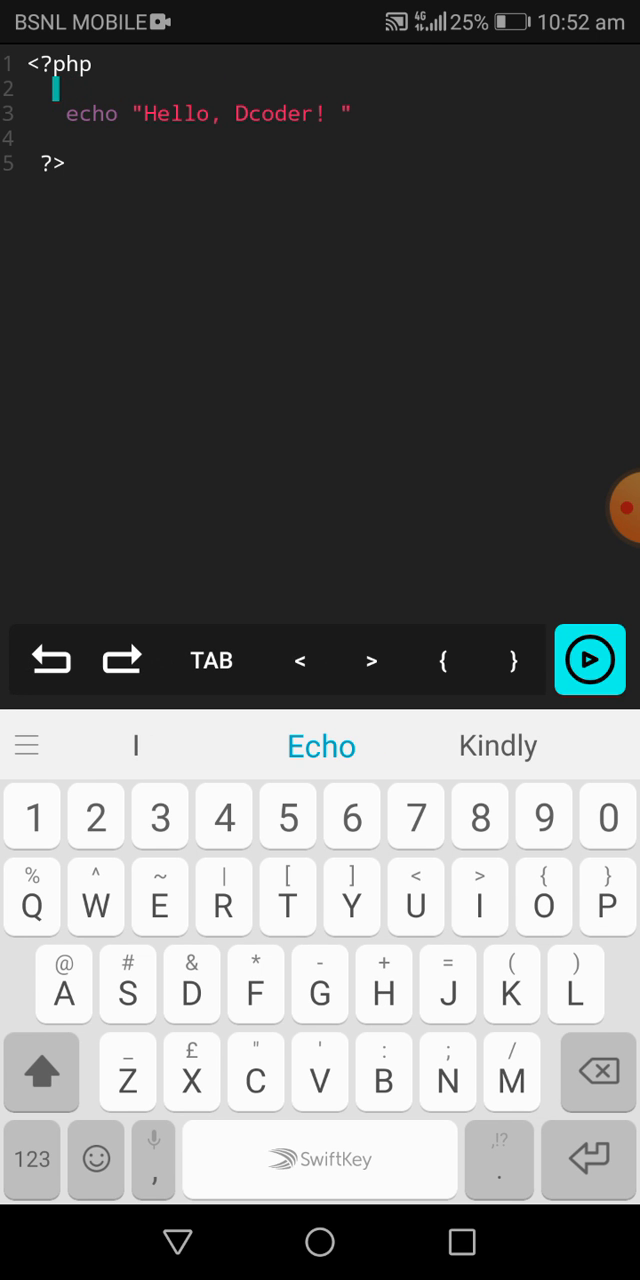
click(324, 112)
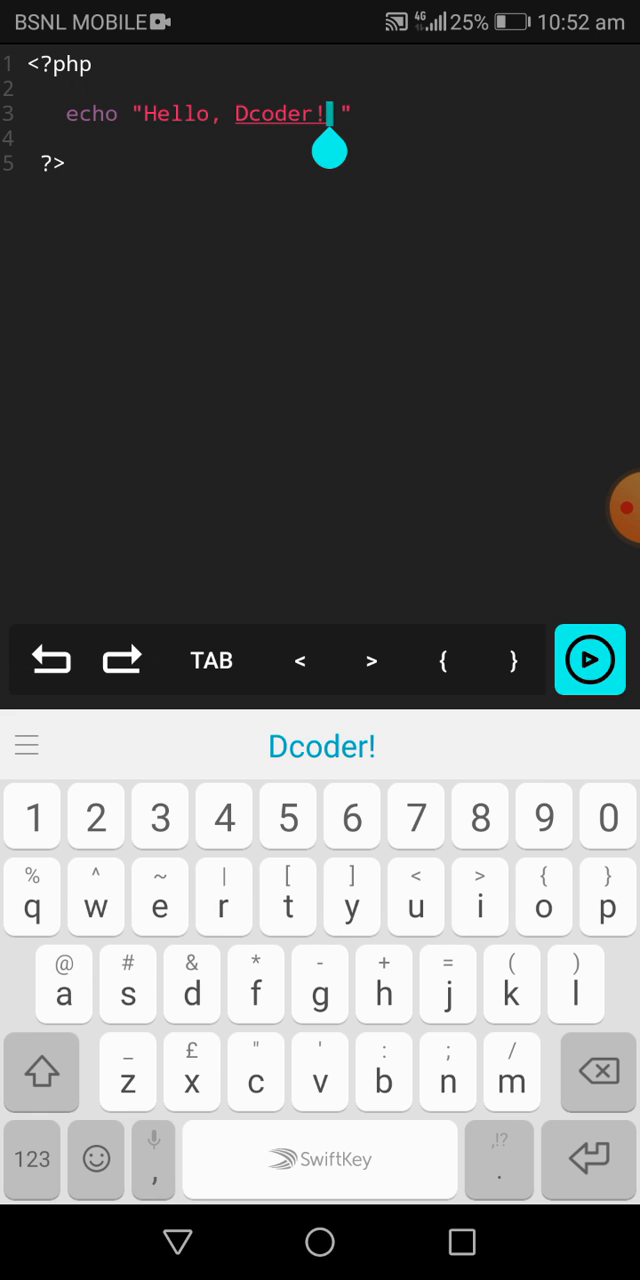
click(596, 1072)
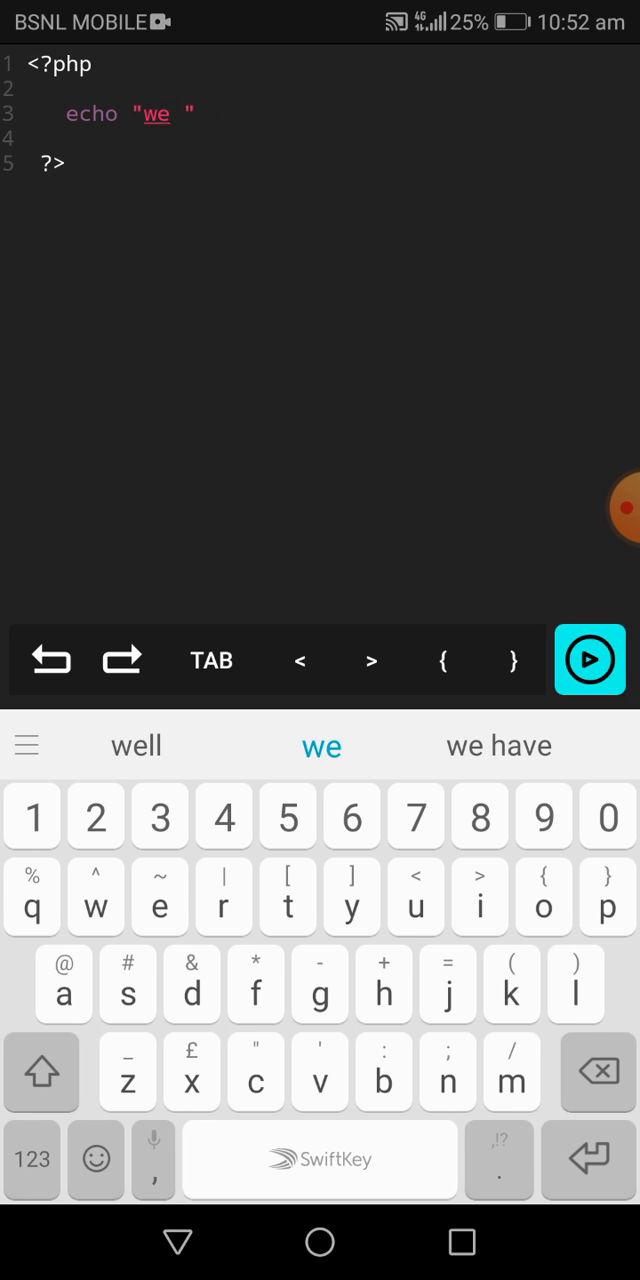
text(lc)
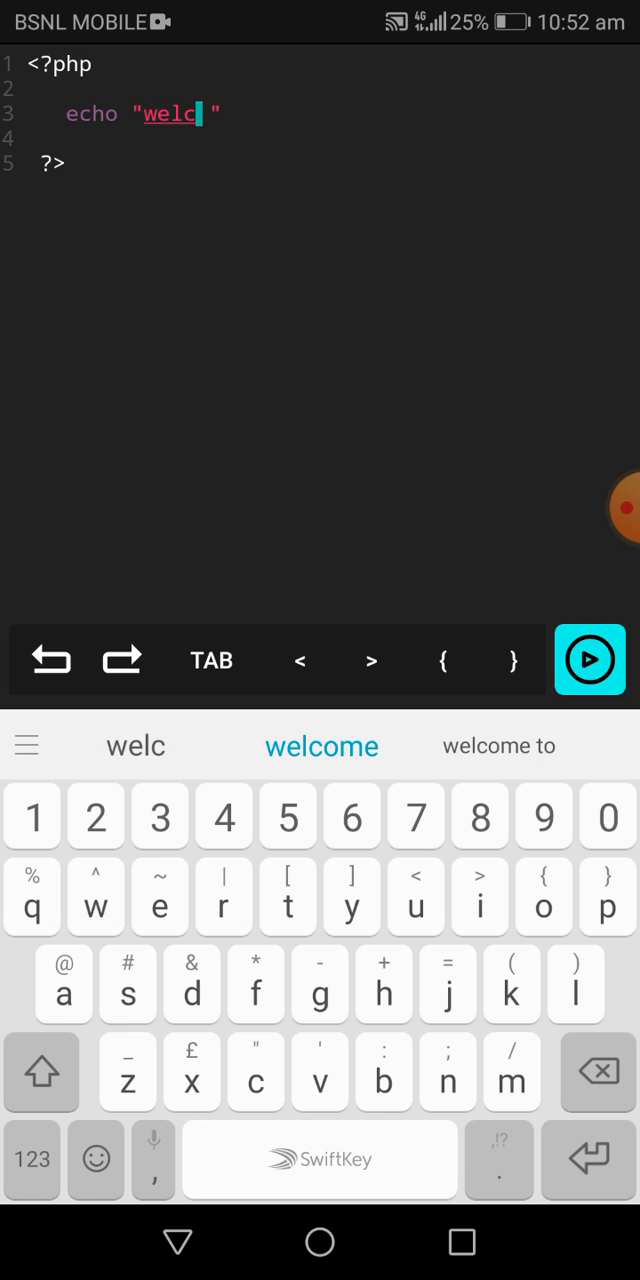
click(320, 744)
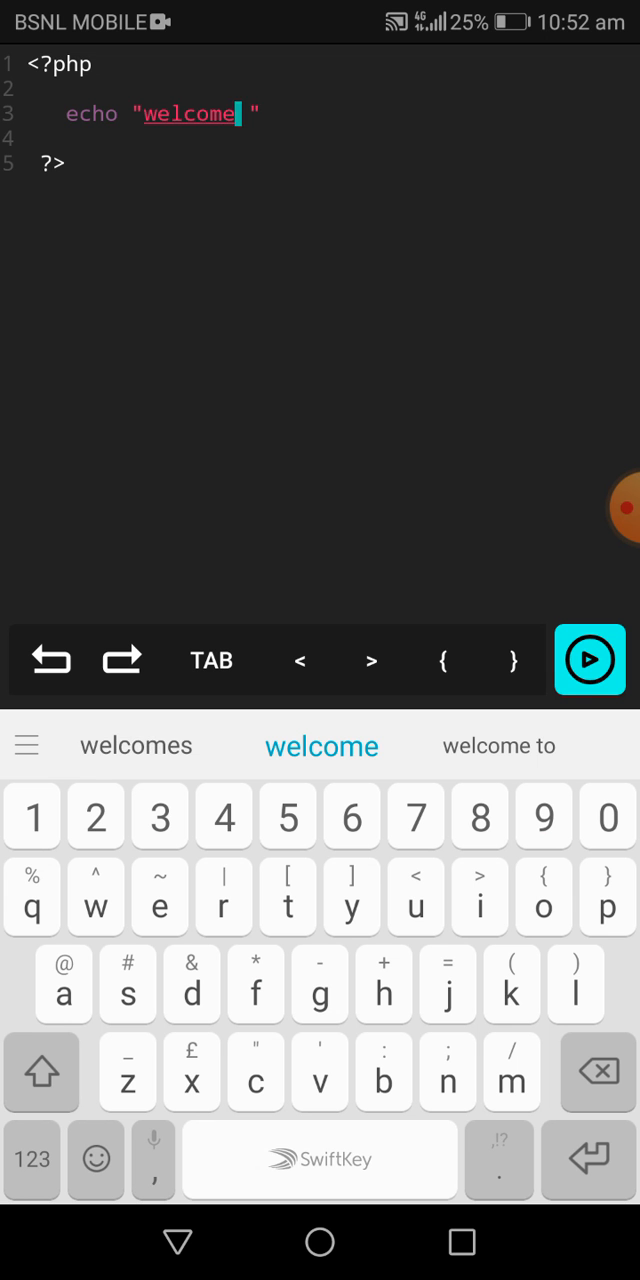
click(498, 744)
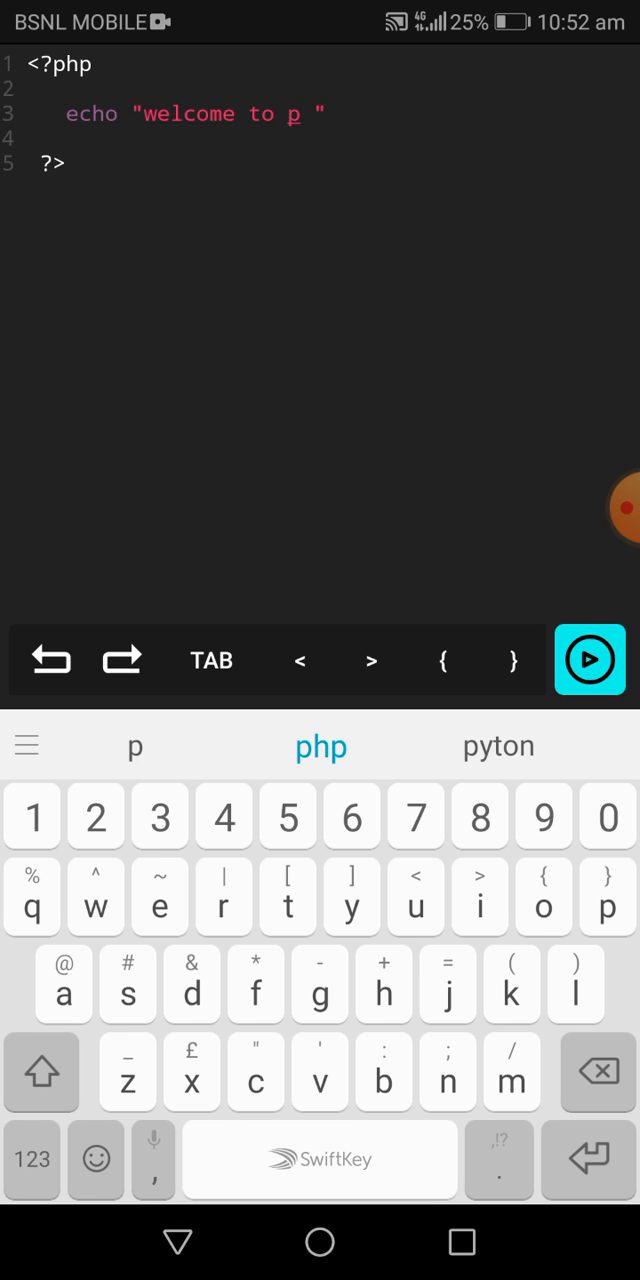
click(320, 746)
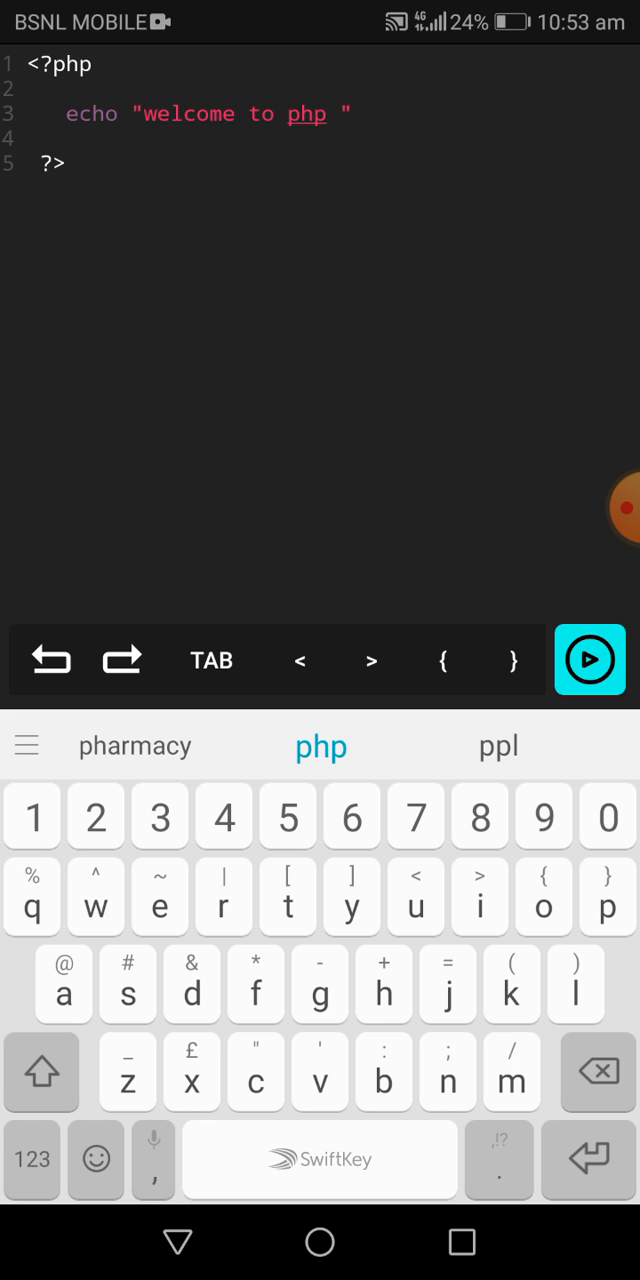
Step: Run program1.php so the terminal prints welcome to php
click(588, 660)
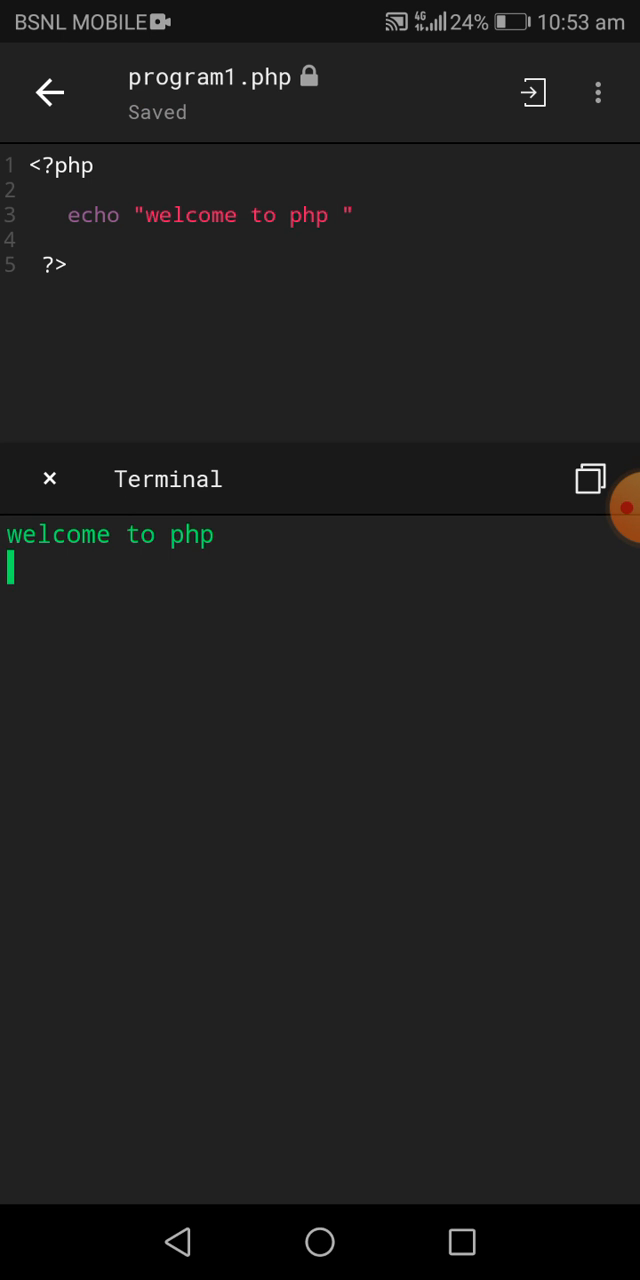